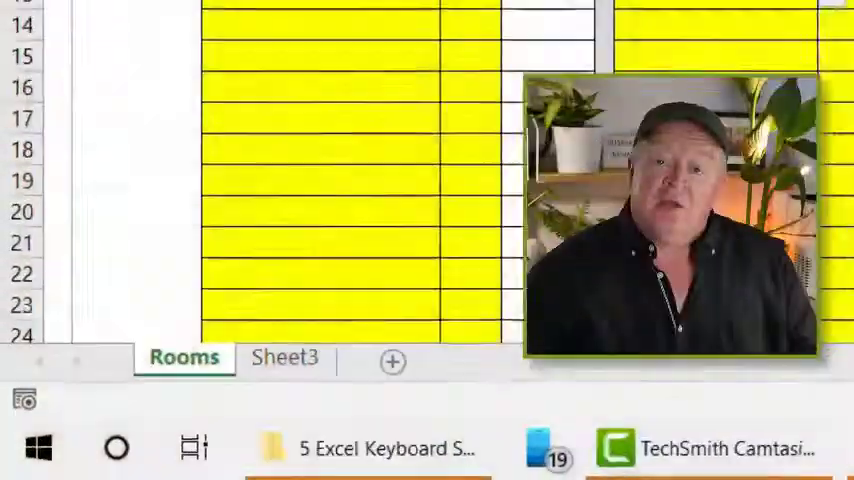
Duplicate the Rooms sheet as Rooms (2) and switch between the original and the copy.
{"action": "scroll", "scroll_direction": "down", "scroll_amount": 3}
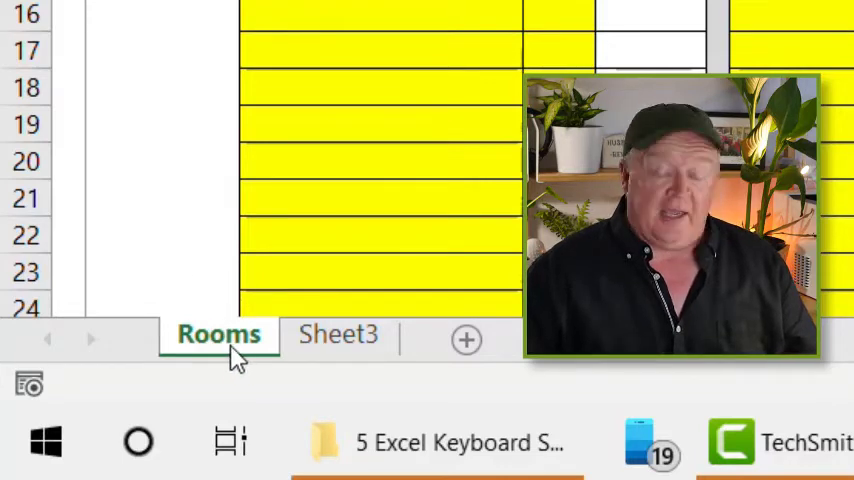
{"action": "mouse_move", "coordinate": [330, 336]}
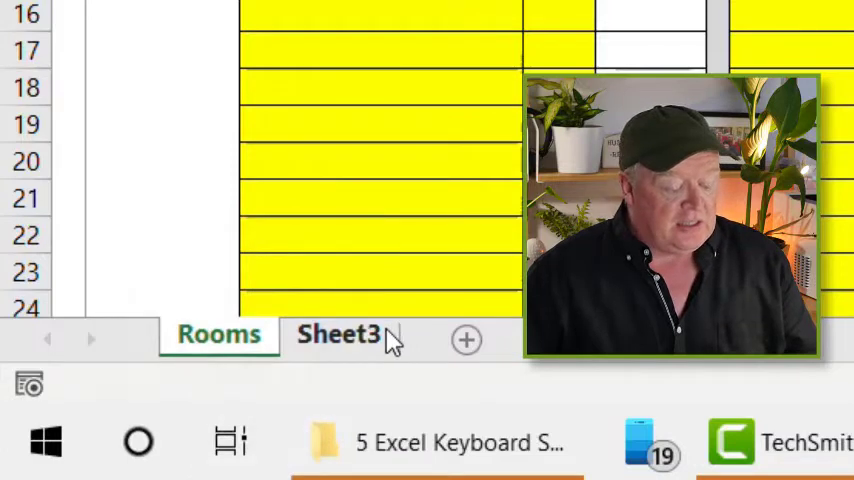
{"action": "left_click", "coordinate": [340, 334]}
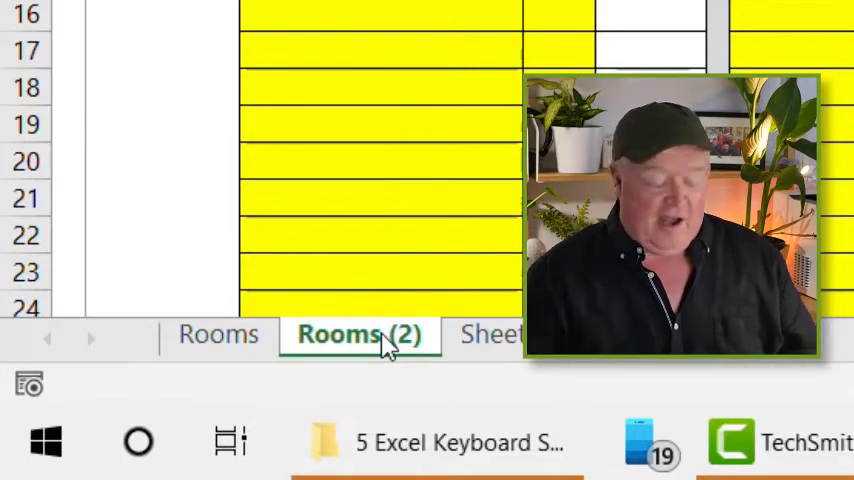
{"action": "left_click", "coordinate": [218, 332]}
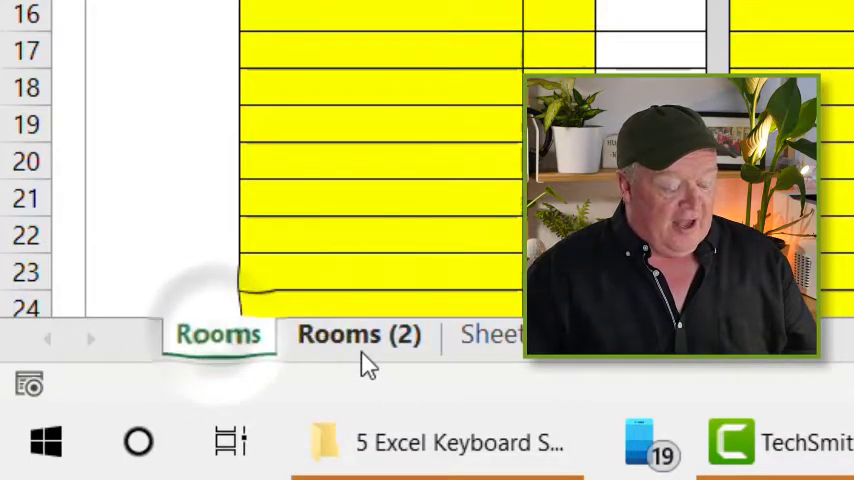
{"action": "left_click", "coordinate": [358, 334]}
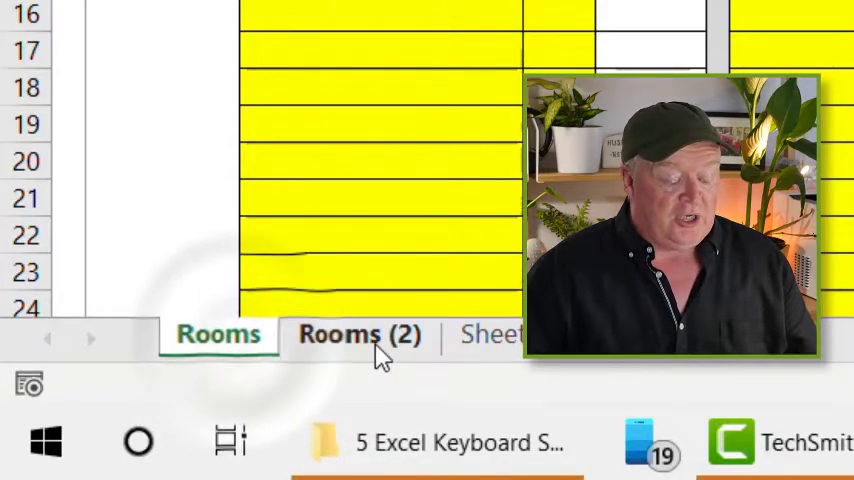
{"action": "left_click", "coordinate": [360, 334]}
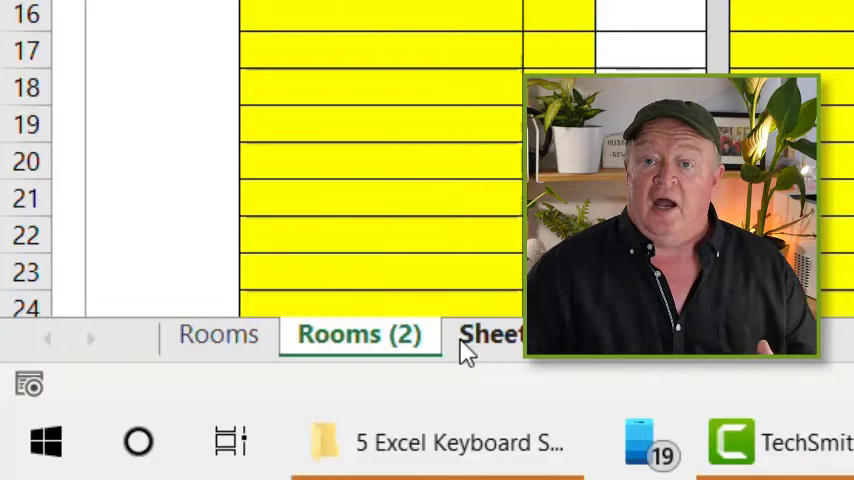
Move to Sheet3 and enter test values 12 and 34 into a selected block of cells.
{"action": "left_click", "coordinate": [490, 332]}
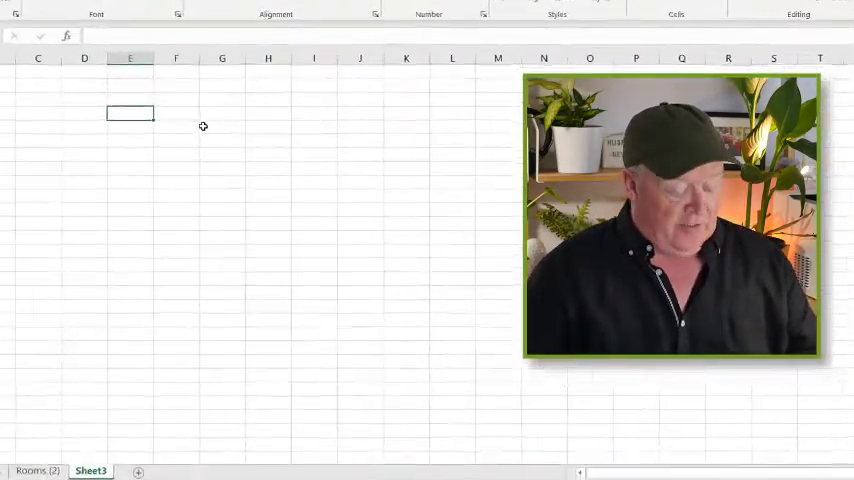
{"action": "left_click_drag", "start_coordinate": [130, 98], "coordinate": [280, 98]}
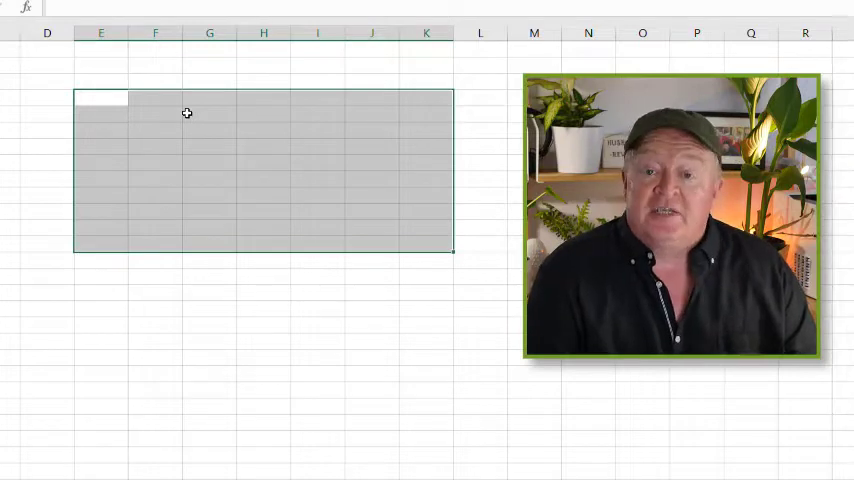
{"action": "type", "text": "12"}
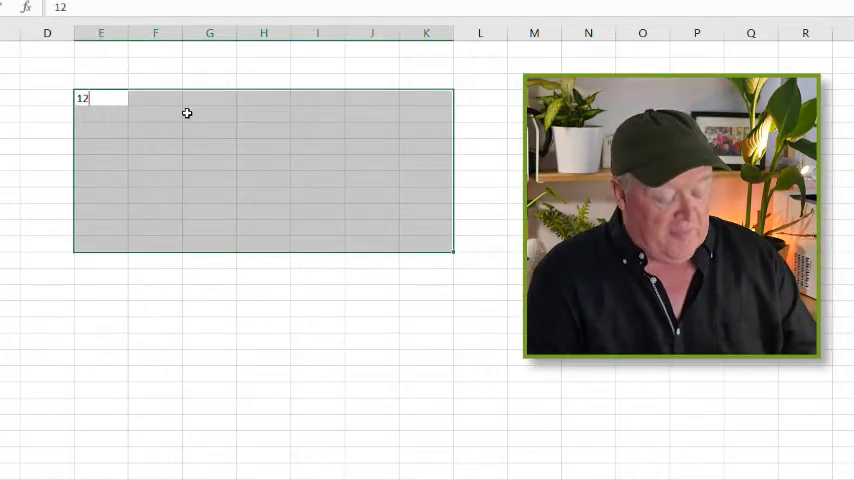
{"action": "type", "text": "34"}
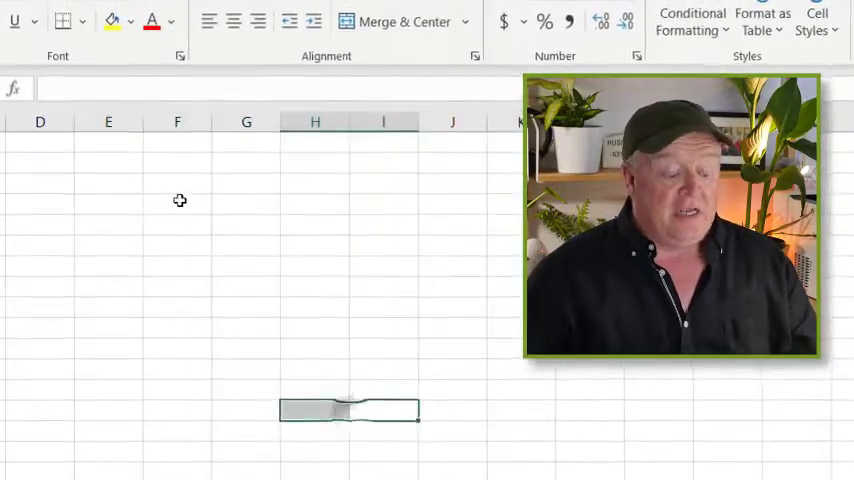
Fill a six-column block on Sheet3 with =RAND() random decimals.
{"action": "left_click", "coordinate": [108, 208]}
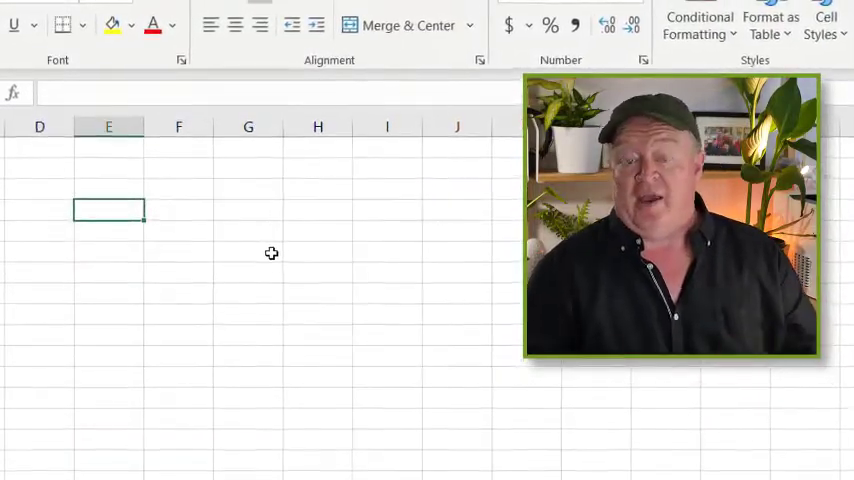
{"action": "left_click_drag", "start_coordinate": [108, 210], "coordinate": [476, 378]}
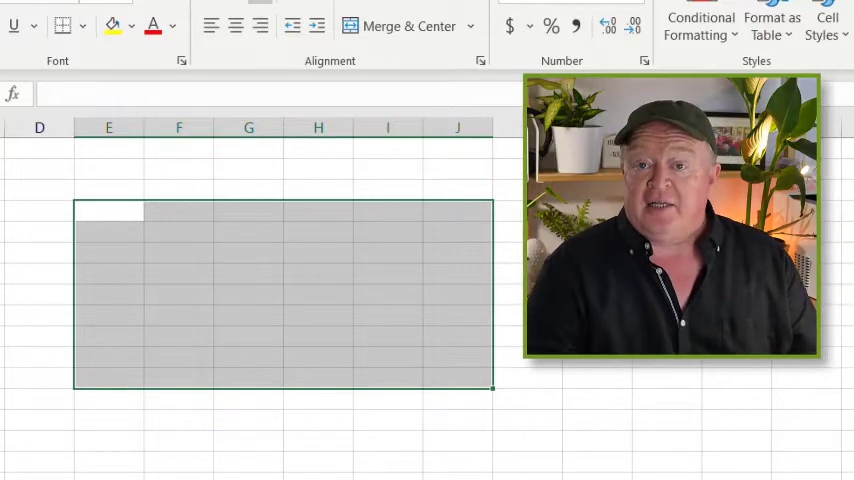
{"action": "type", "text": "=r"}
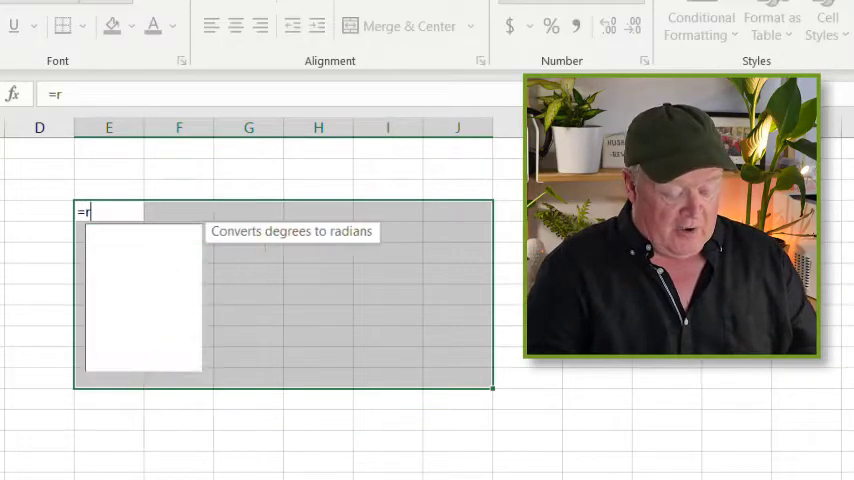
{"action": "type", "text": "and()"}
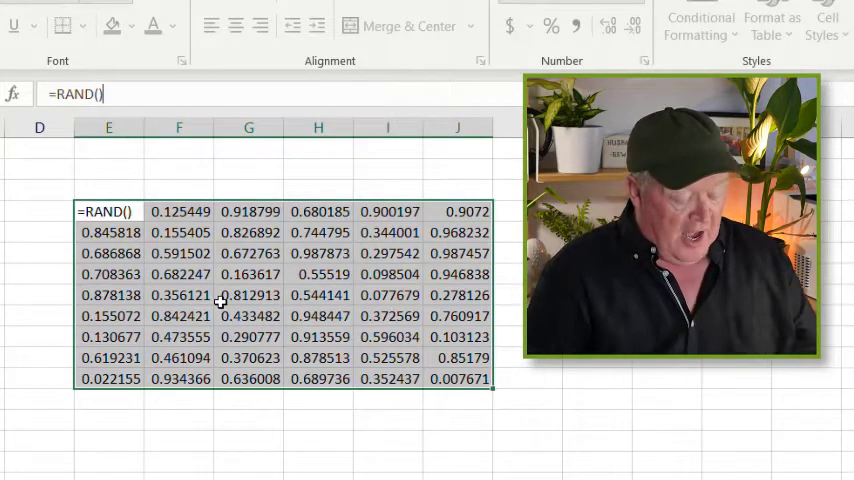
Change the block's formula to =RAND()*100 so values range up to 100.
{"action": "type", "text": "*1"}
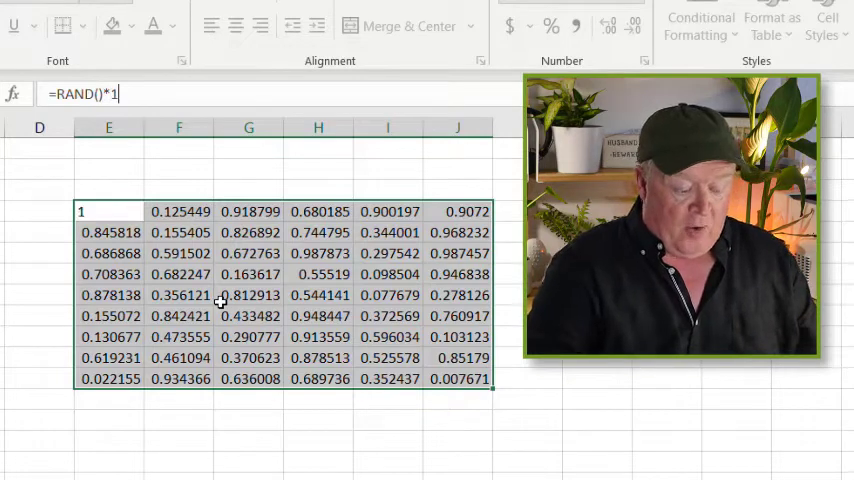
{"action": "type", "text": "00"}
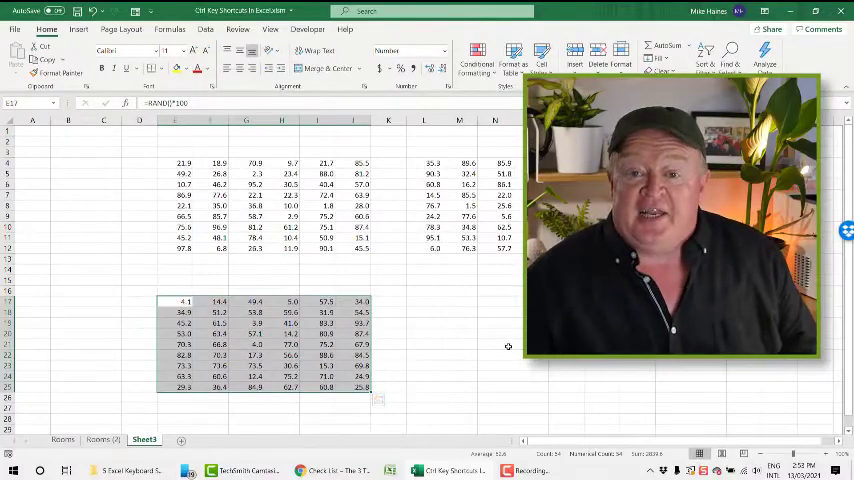
Deselect the lower random-number block after copying it into place.
{"action": "left_click", "coordinate": [458, 304]}
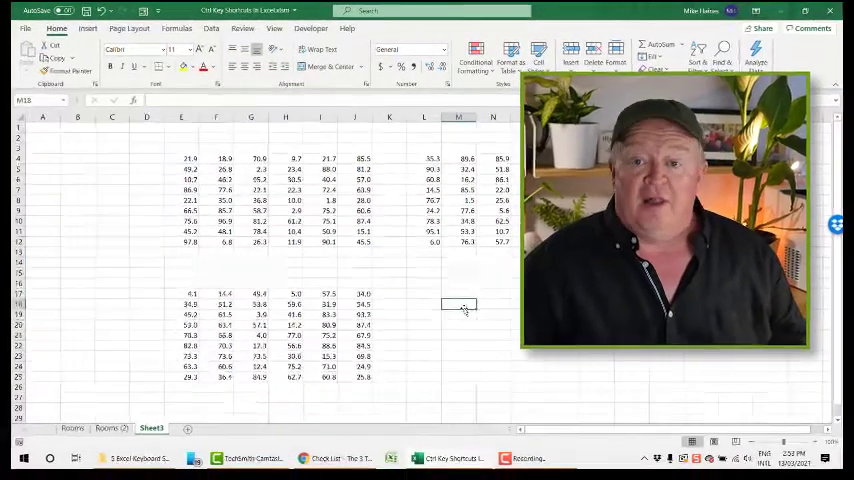